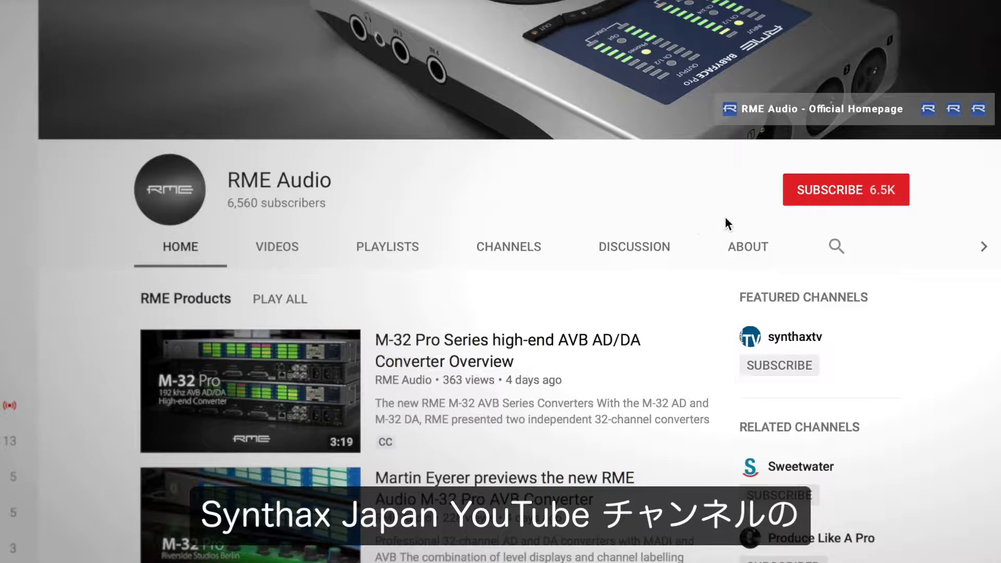
mouse_move(847, 195)
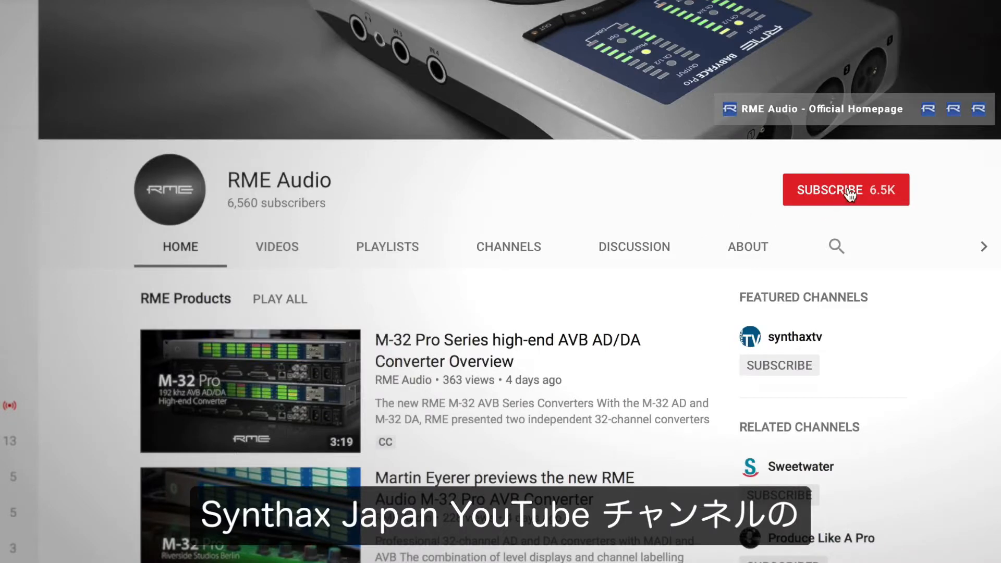
Show the FX view so the Reverb and Echo panel appears beside the mixer.
click(844, 190)
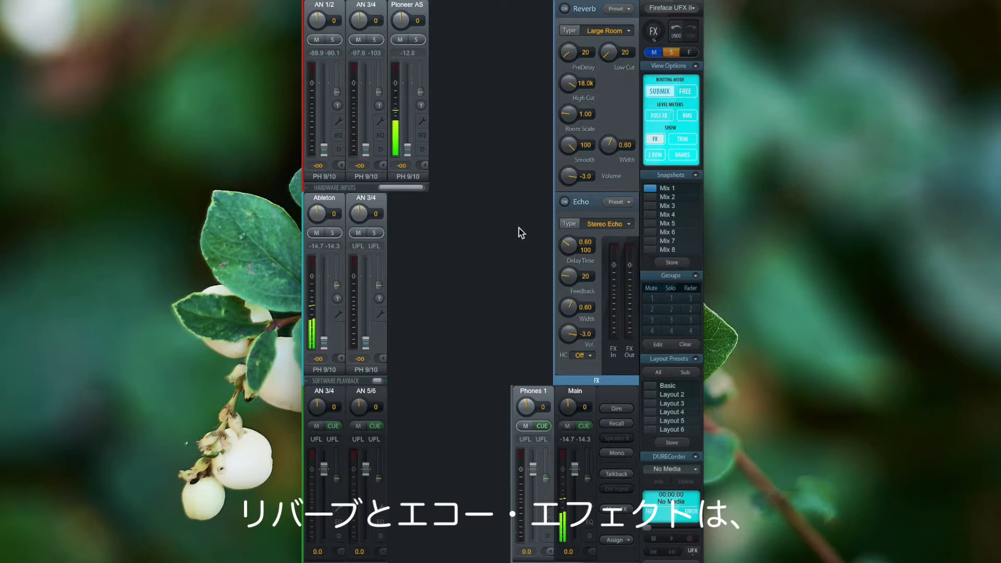
mouse_move(499, 140)
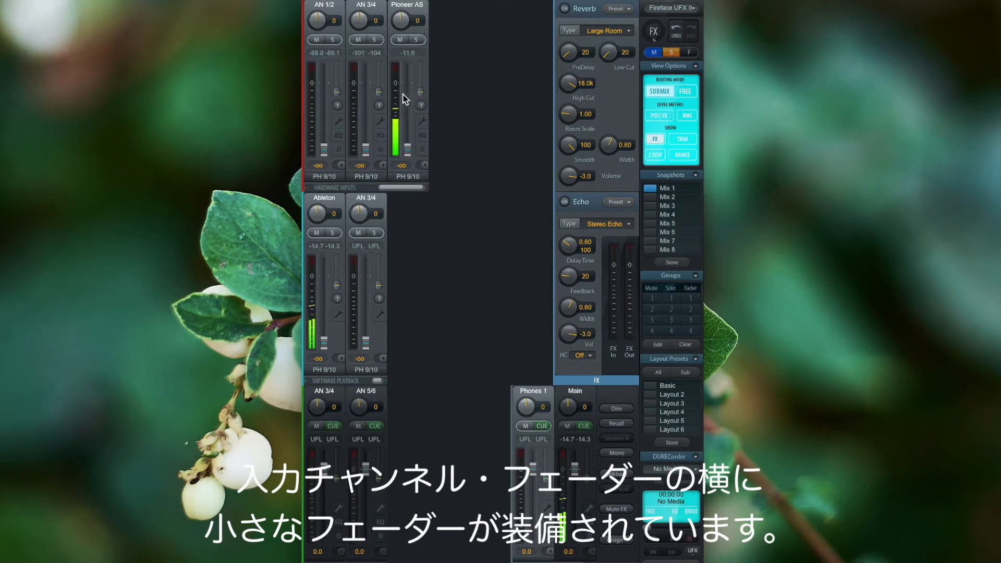
mouse_move(423, 96)
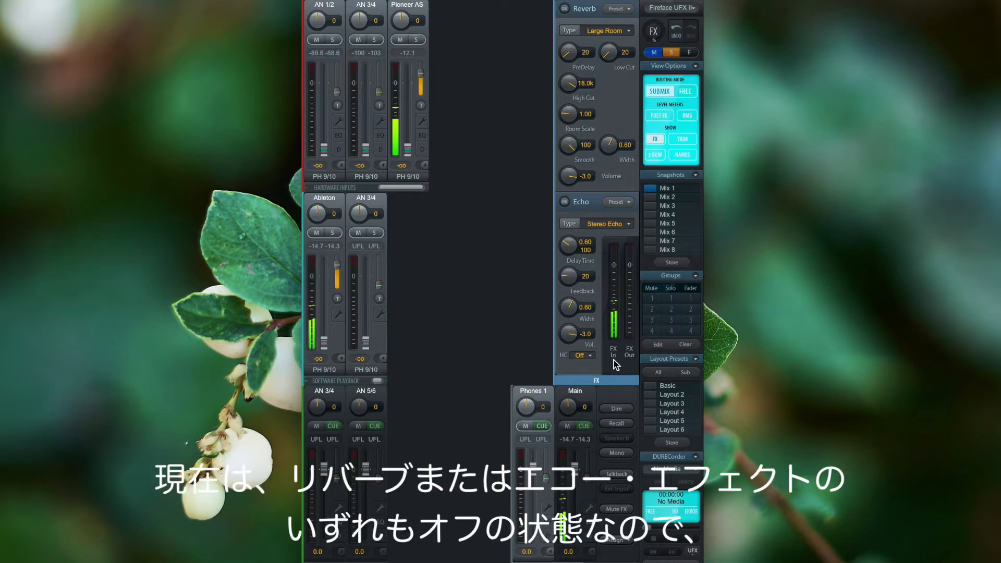
mouse_move(556, 222)
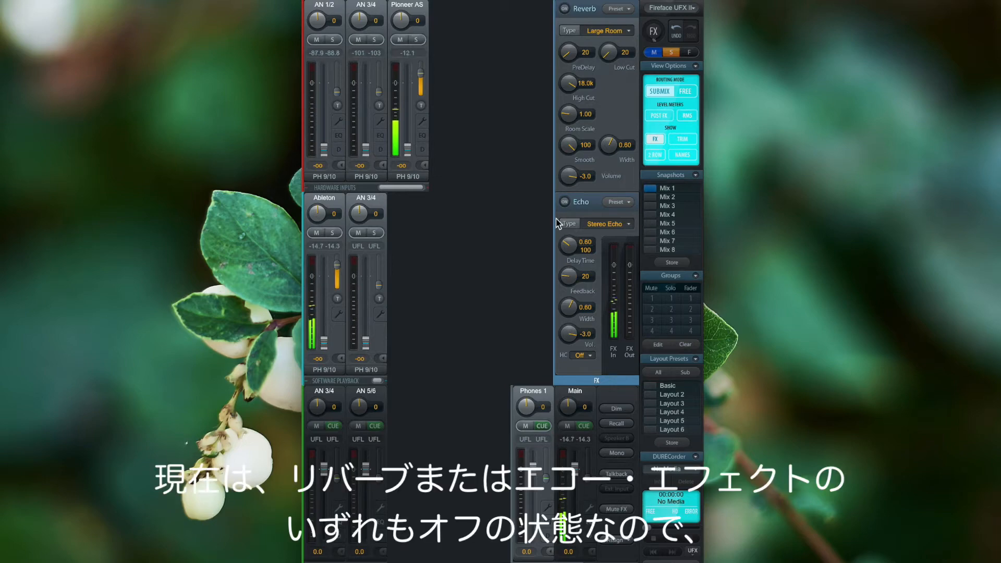
mouse_move(538, 120)
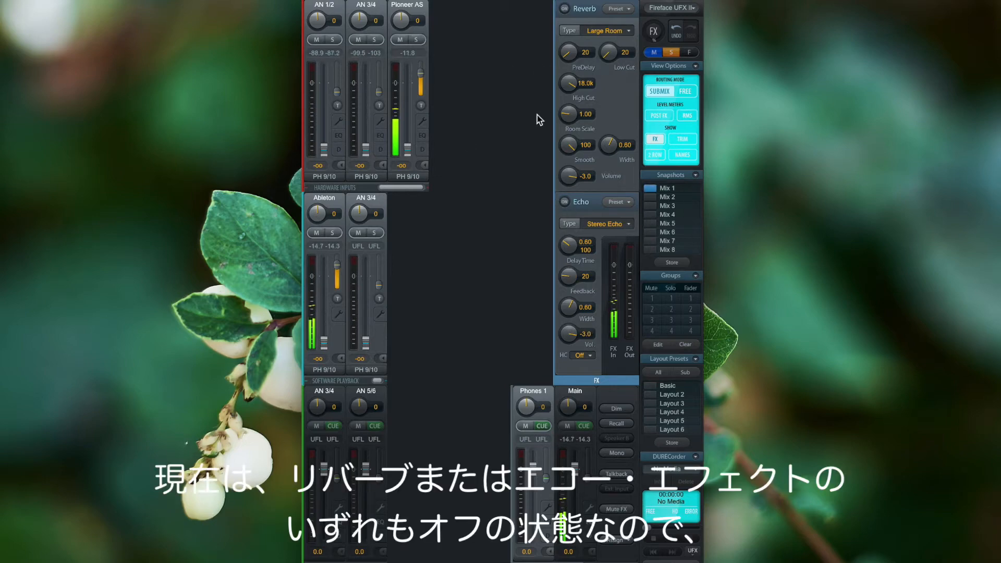